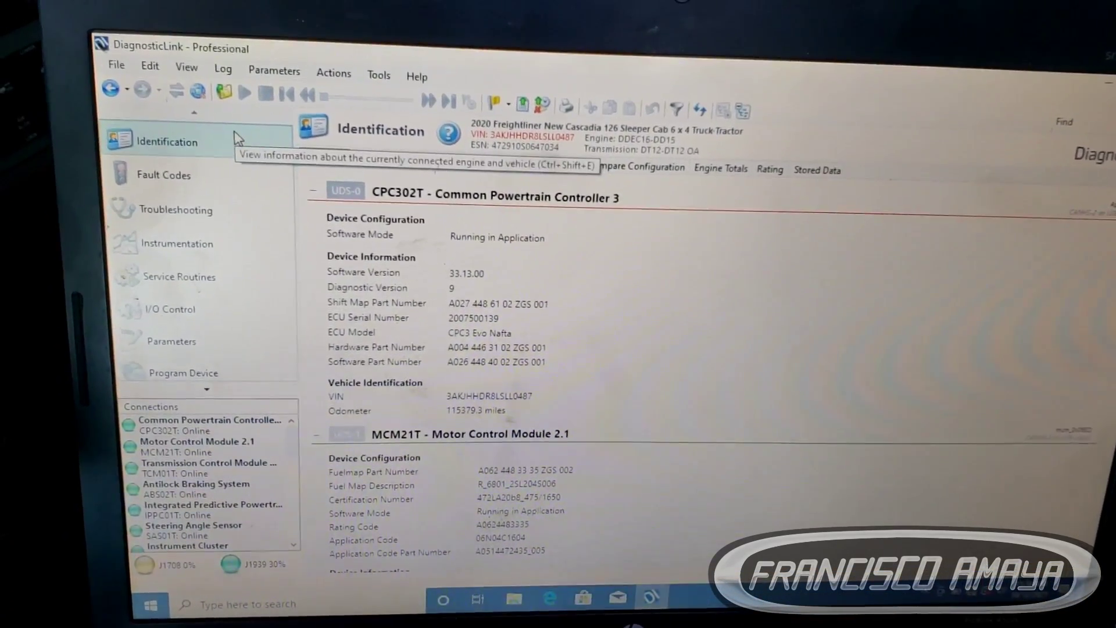
{"action": "mouse_move", "coordinate": [170, 306]}
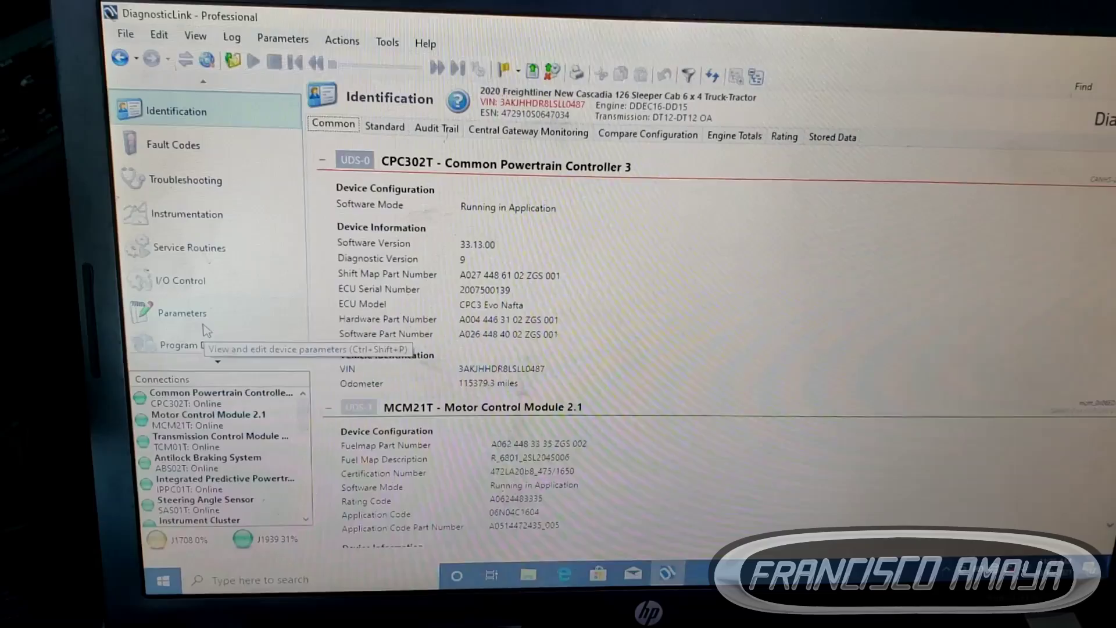
- Switch from identification details to the device Parameters view
{"action": "left_click", "coordinate": [182, 312]}
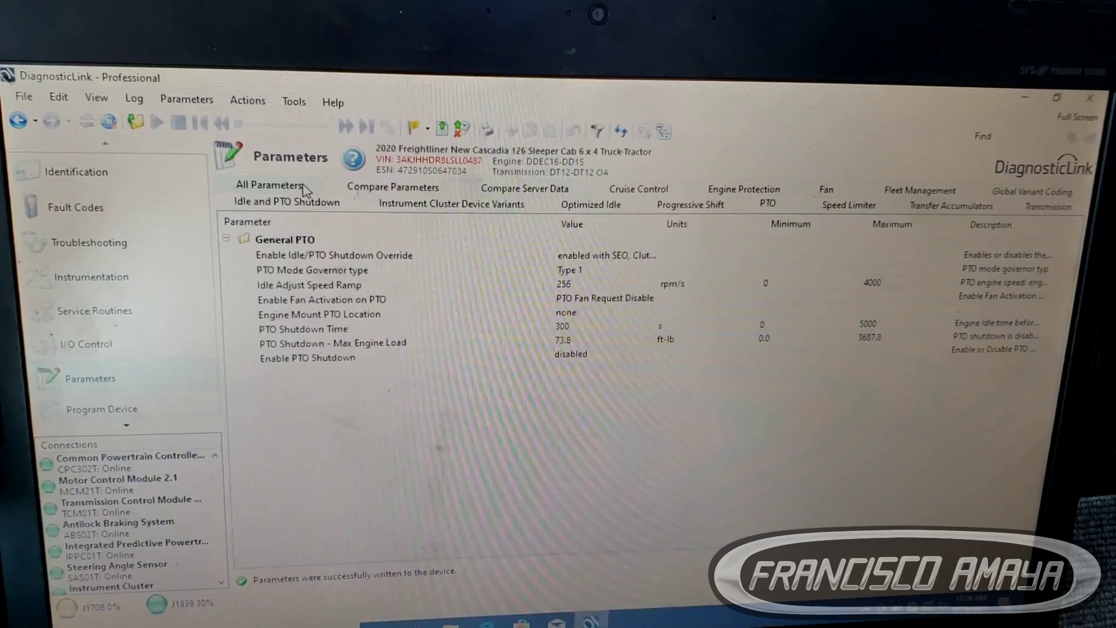
- Show All Parameters and scroll the module tree down to ICUC01T - Instrument Cluster
{"action": "left_click", "coordinate": [271, 186]}
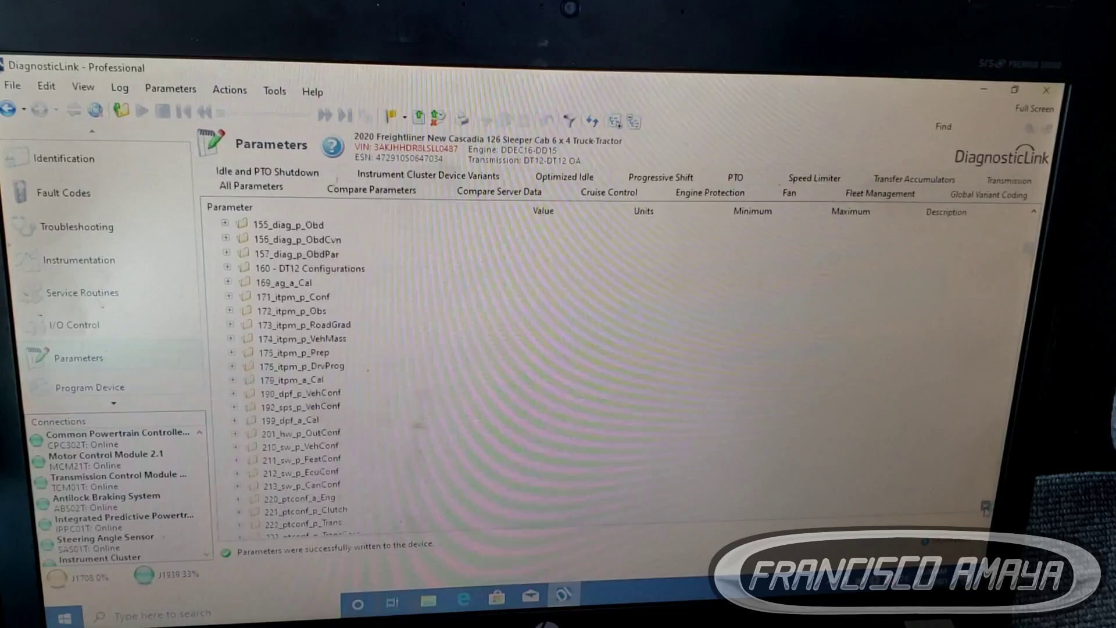
{"action": "scroll", "scroll_direction": "down", "scroll_amount": 3}
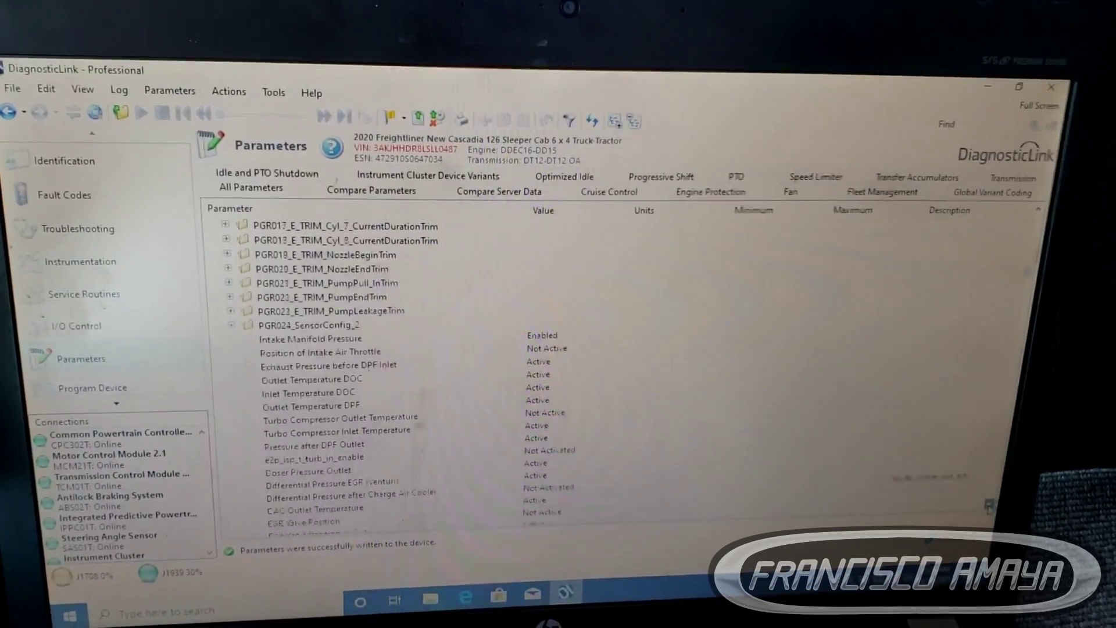
{"action": "scroll", "scroll_direction": "down", "scroll_amount": 3}
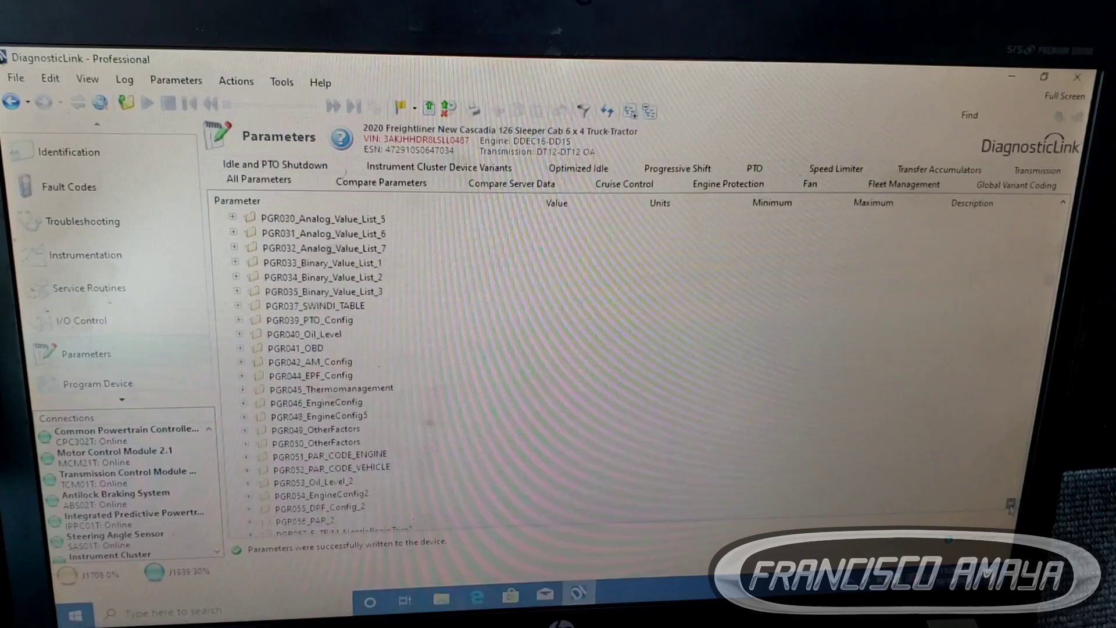
{"action": "scroll", "scroll_direction": "down", "scroll_amount": 3}
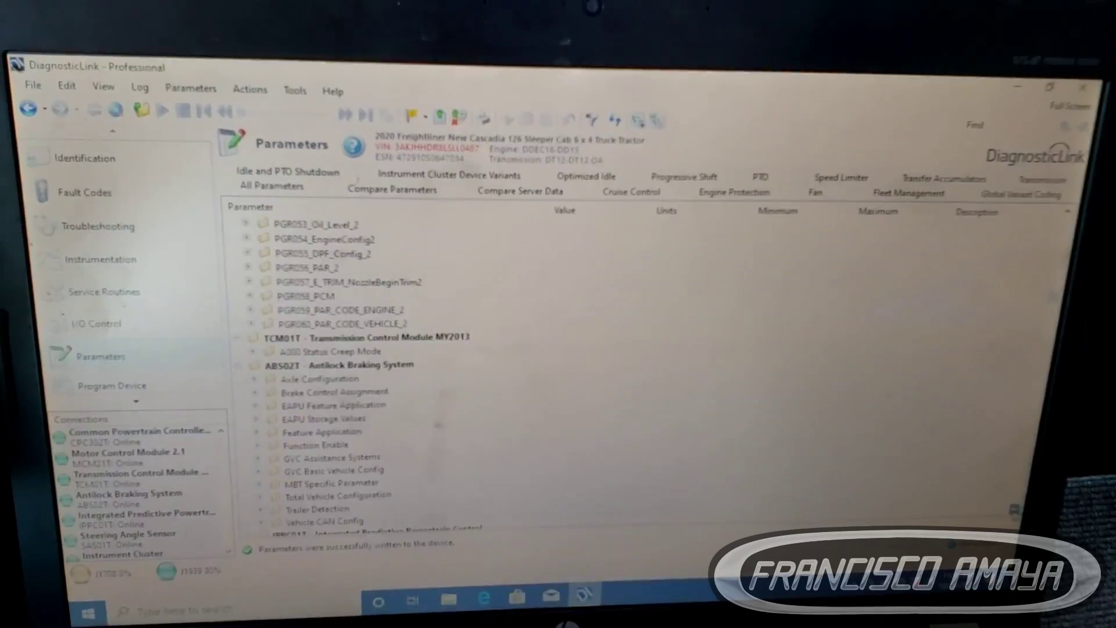
{"action": "scroll", "scroll_direction": "down", "scroll_amount": 3}
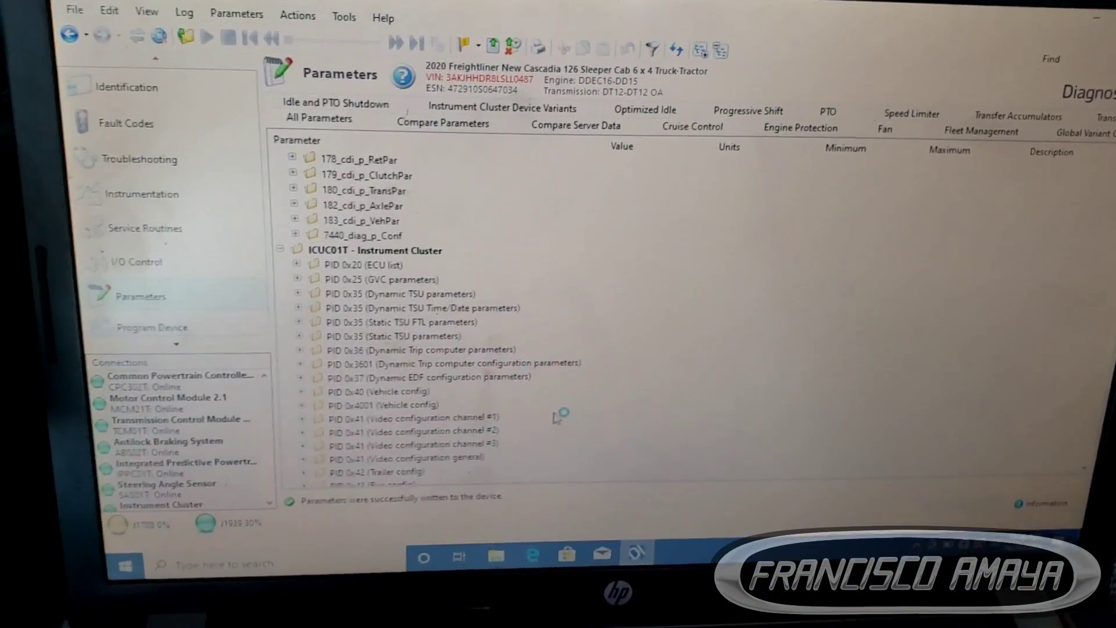
- Select the Instrument Cluster group and scroll its PID list toward PID 0x43 (FTL config)
{"action": "left_click", "coordinate": [374, 250]}
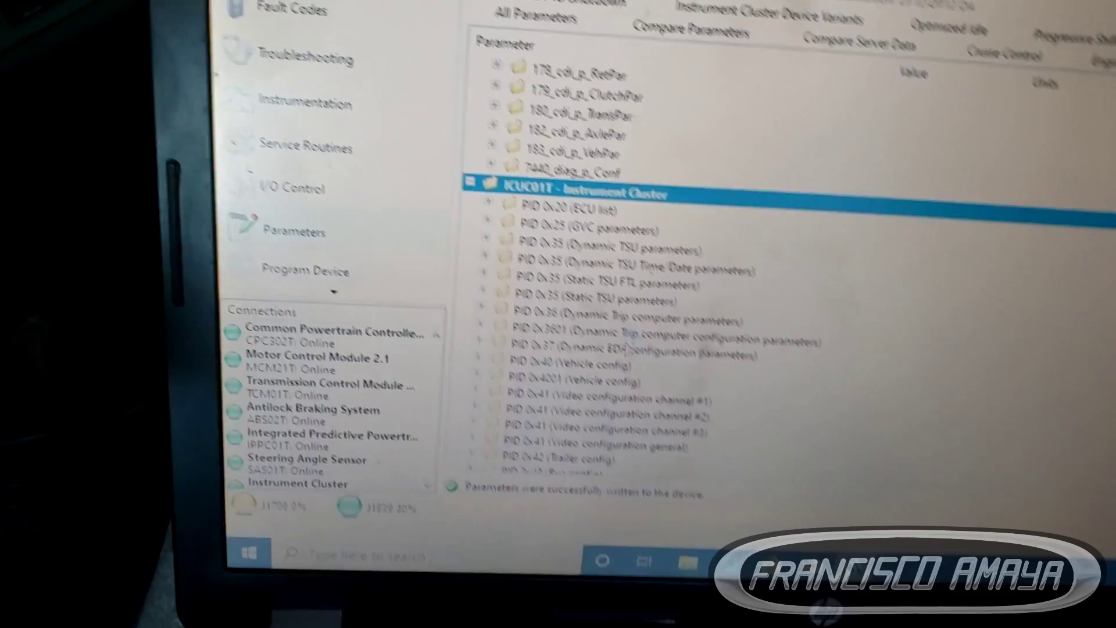
{"action": "left_click", "coordinate": [570, 319]}
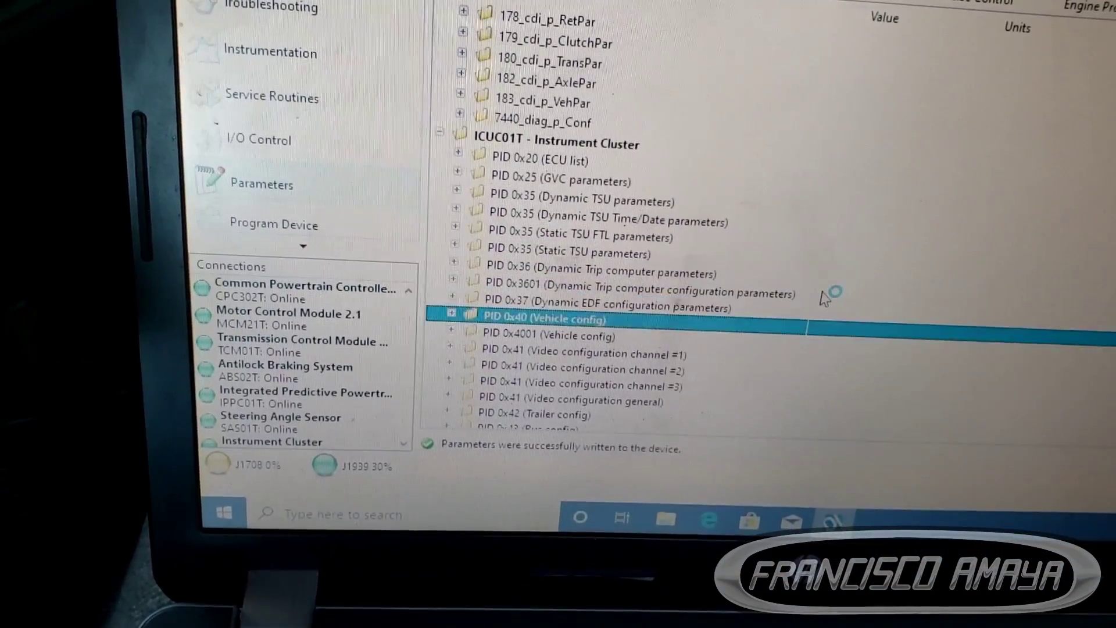
{"action": "scroll", "scroll_direction": "down", "scroll_amount": 3}
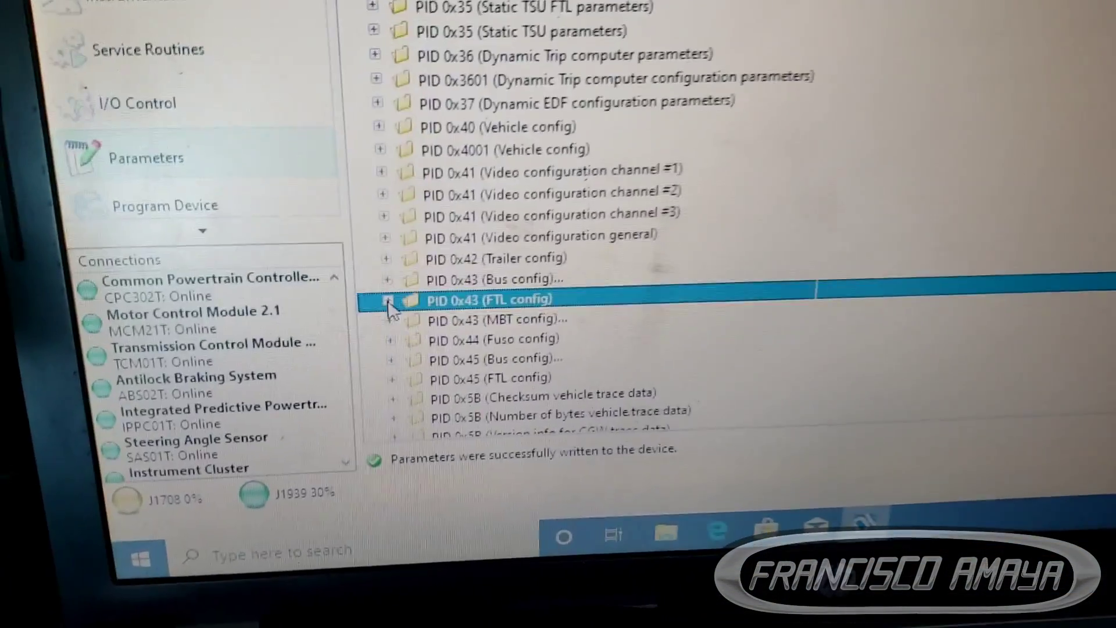
- Expand PID 0x43 (FTL config) to show idle speed, eco roll and DAS menu parameters
{"action": "left_click", "coordinate": [386, 299]}
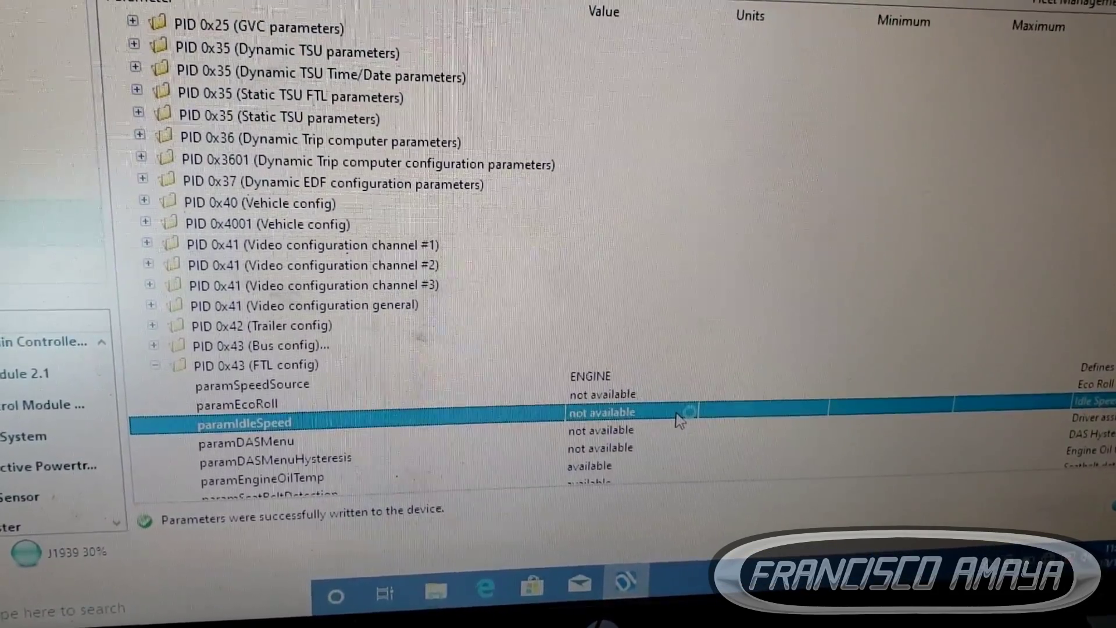
- Set paramIdleSpeed in PID 0x43 (FTL config) to '1 available' and apply it
{"action": "left_click", "coordinate": [687, 411]}
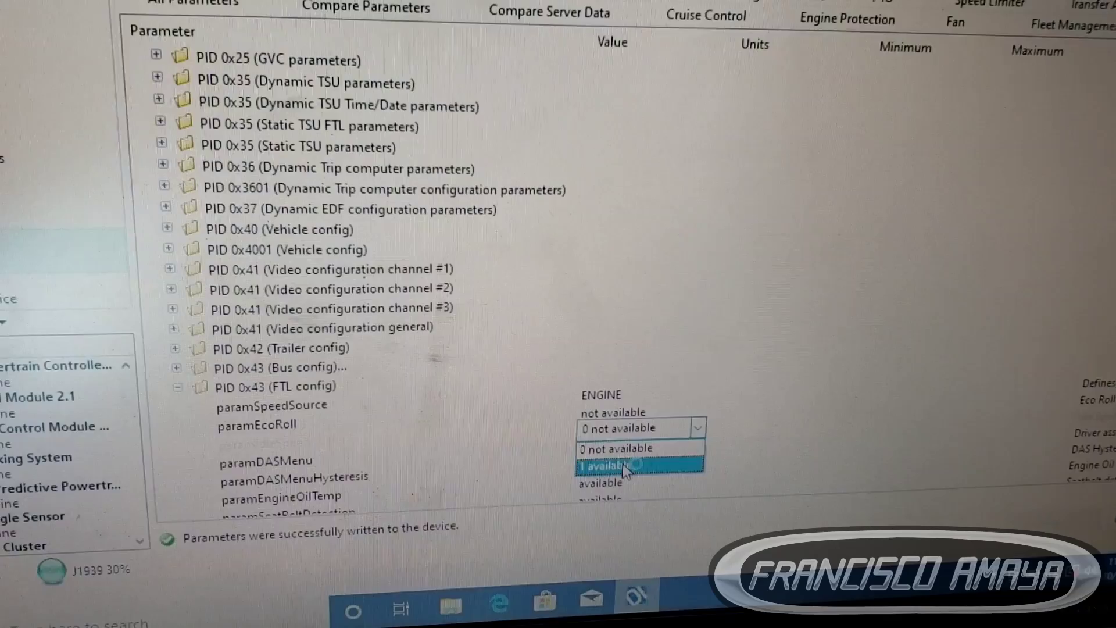
{"action": "left_click", "coordinate": [614, 465]}
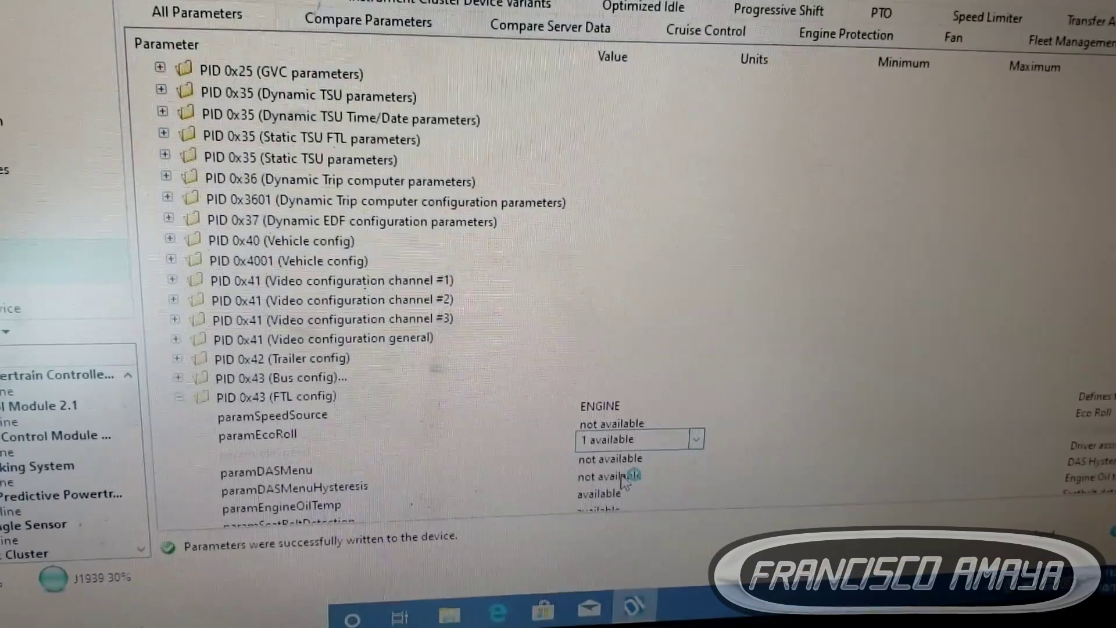
{"action": "left_click", "coordinate": [271, 444]}
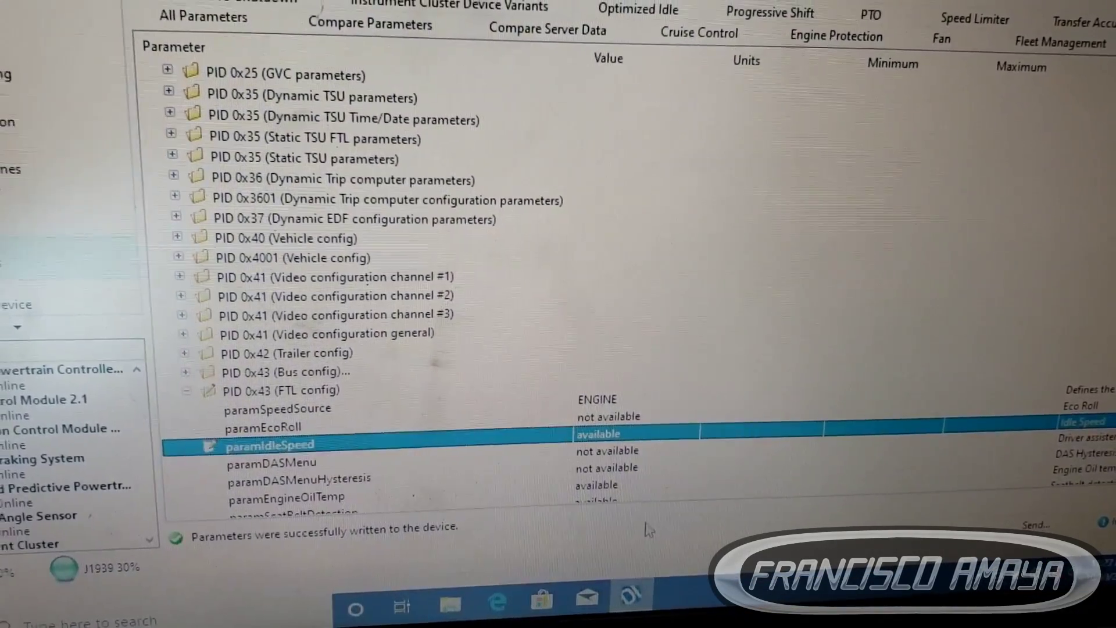